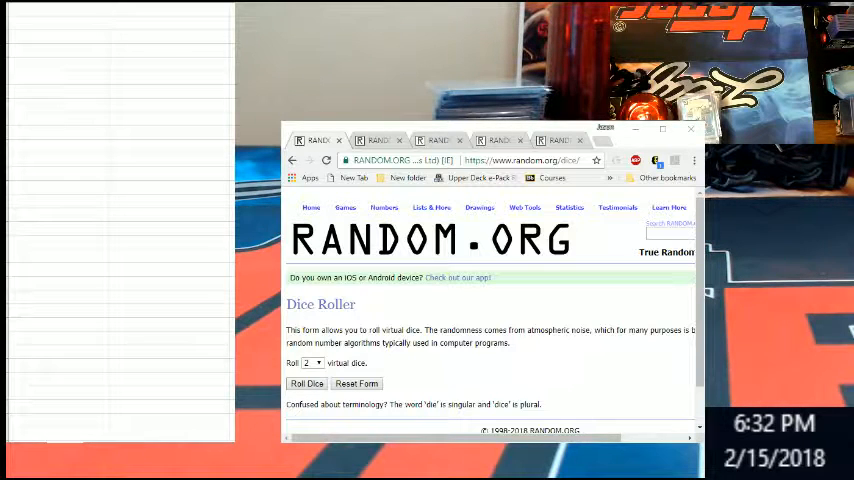
{"action": "mouse_move", "coordinate": [180, 134]}
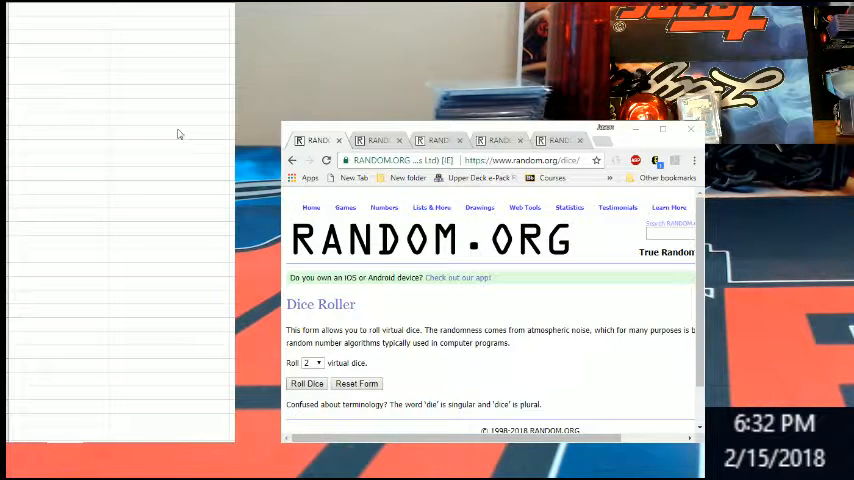
{"action": "mouse_move", "coordinate": [166, 132]}
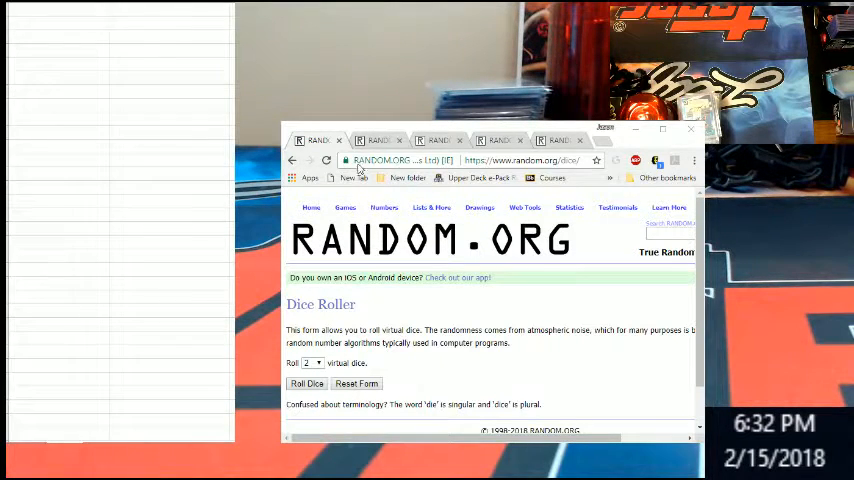
Step: Roll two dice in the Dice Roller, getting a 4 and a 6
{"action": "left_click", "coordinate": [344, 208]}
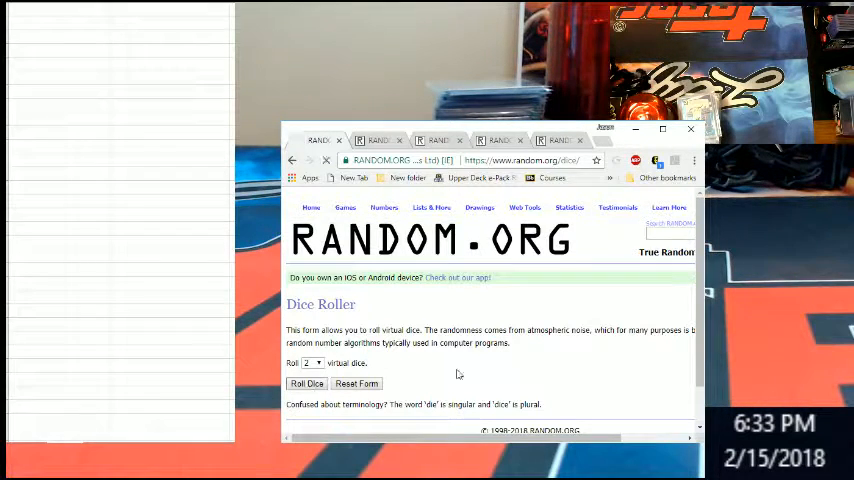
{"action": "left_click", "coordinate": [306, 384]}
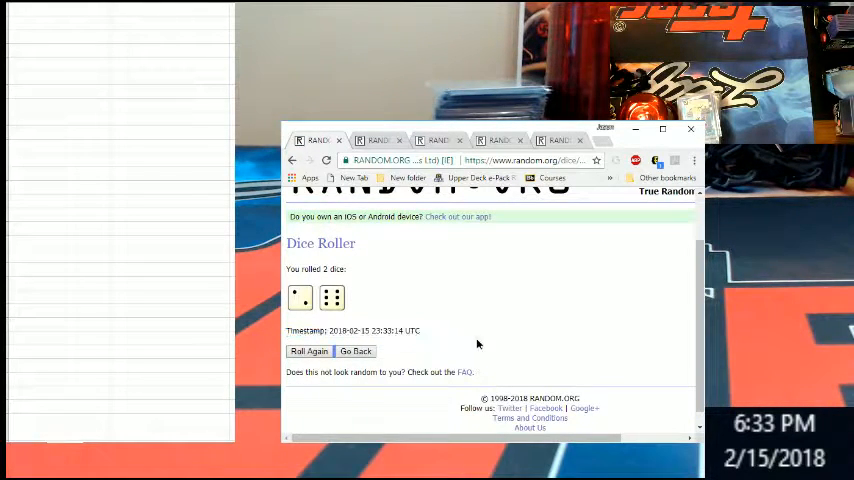
{"action": "mouse_move", "coordinate": [562, 308]}
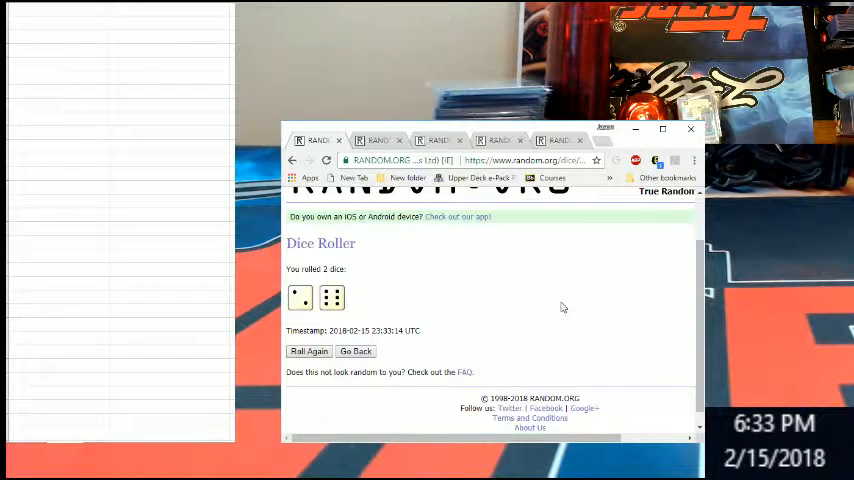
{"action": "mouse_move", "coordinate": [514, 302]}
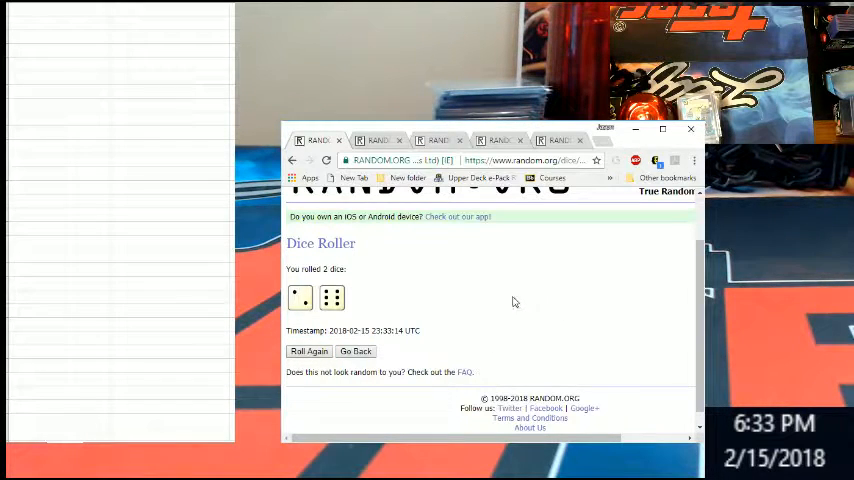
Step: Switch back to the List Randomizer page holding the 30 MLB team names
{"action": "left_click", "coordinate": [378, 140]}
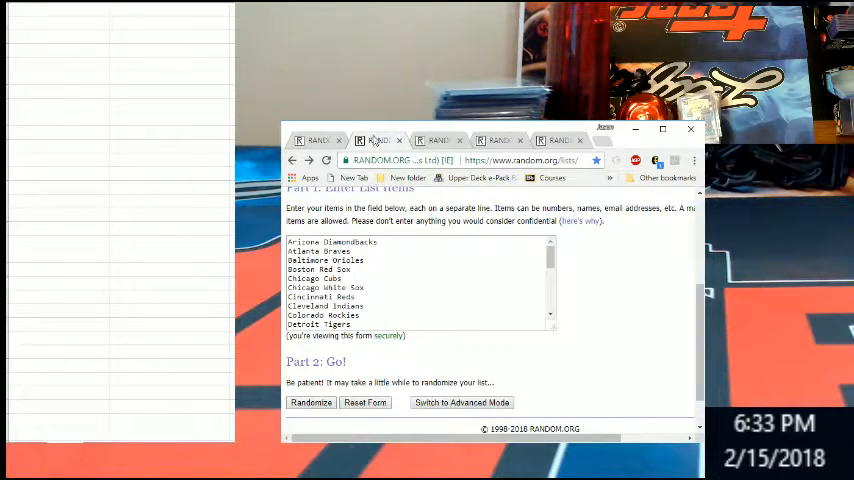
{"action": "scroll", "scroll_direction": "down", "scroll_amount": 3}
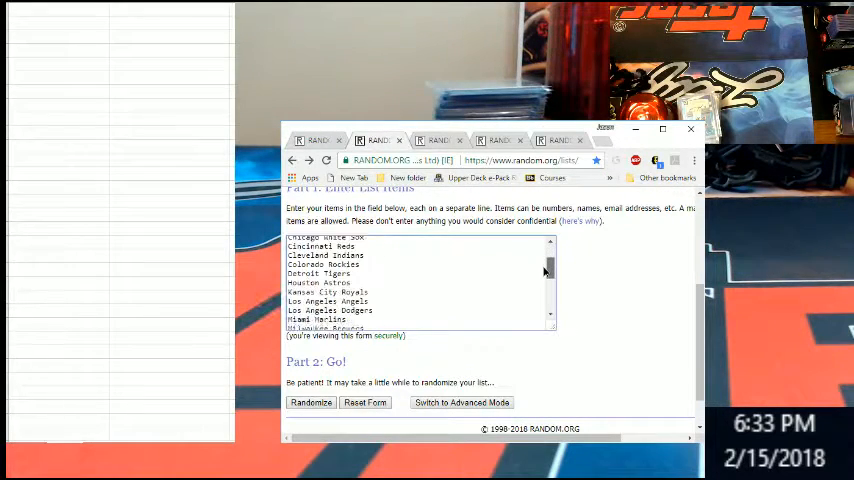
{"action": "scroll", "scroll_direction": "down", "scroll_amount": 3}
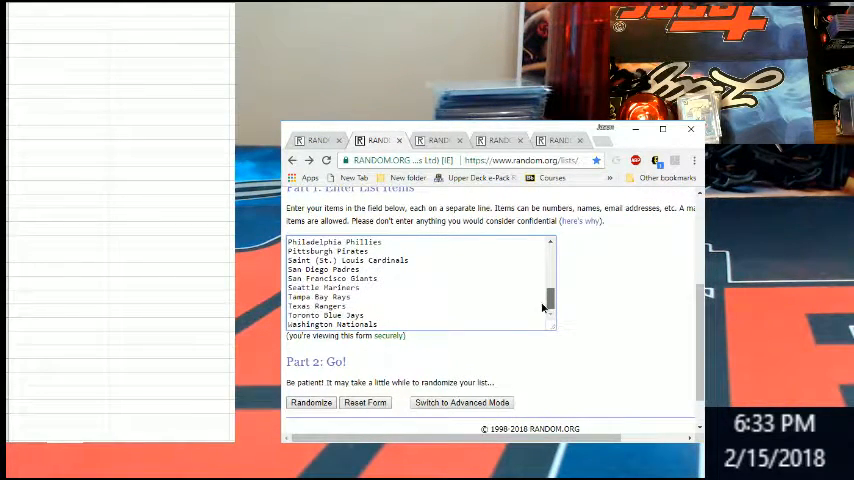
{"action": "scroll", "scroll_direction": "up", "scroll_amount": 3}
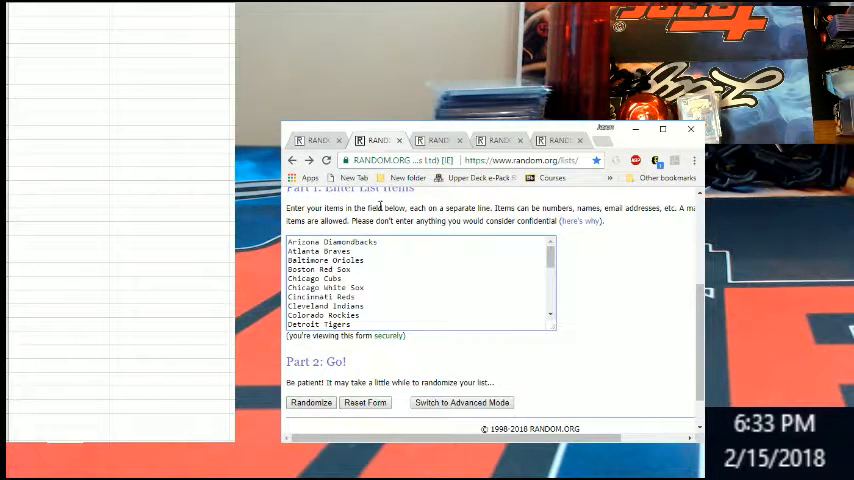
{"action": "left_click", "coordinate": [378, 140]}
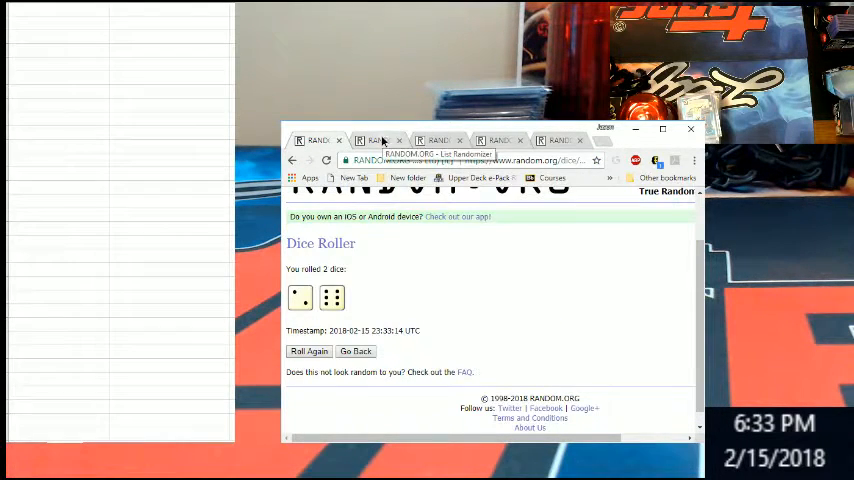
{"action": "left_click", "coordinate": [378, 140]}
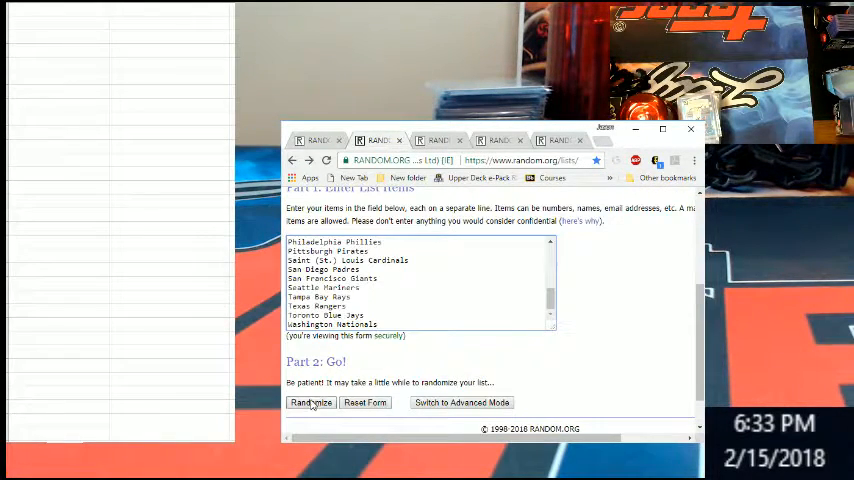
Step: Randomize the 30 MLB teams eight times and review the final shuffled order
{"action": "left_click", "coordinate": [310, 402]}
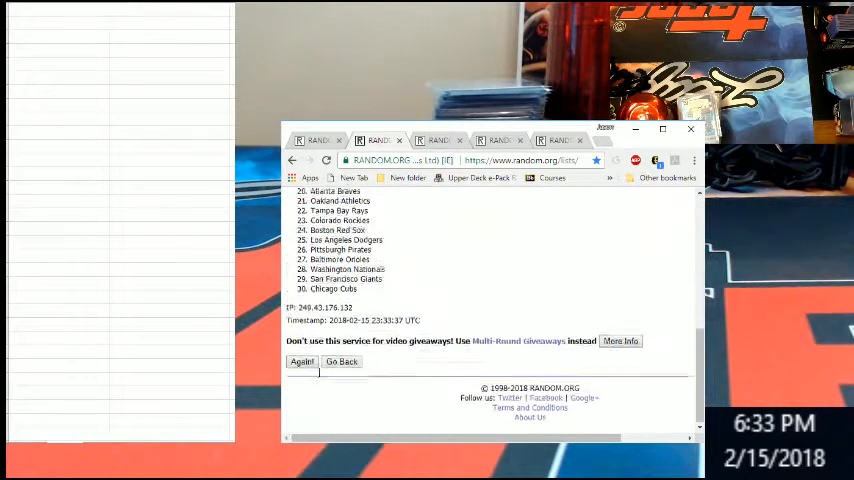
{"action": "left_click", "coordinate": [300, 360]}
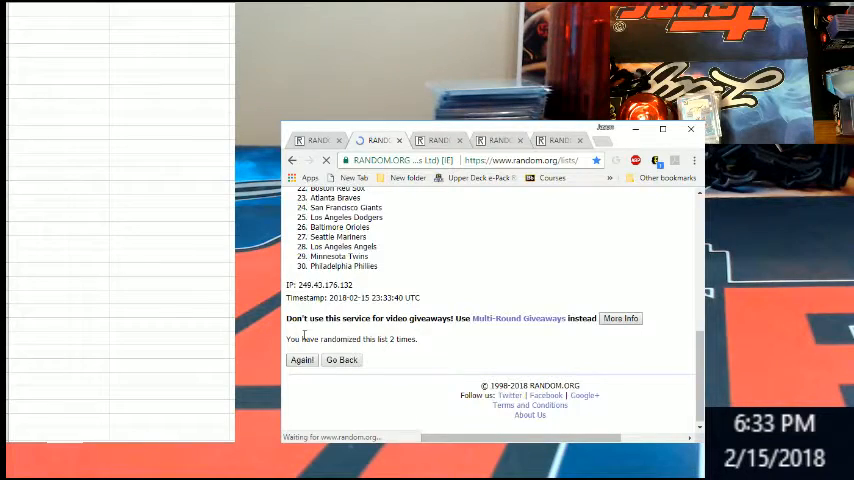
{"action": "left_click", "coordinate": [300, 360]}
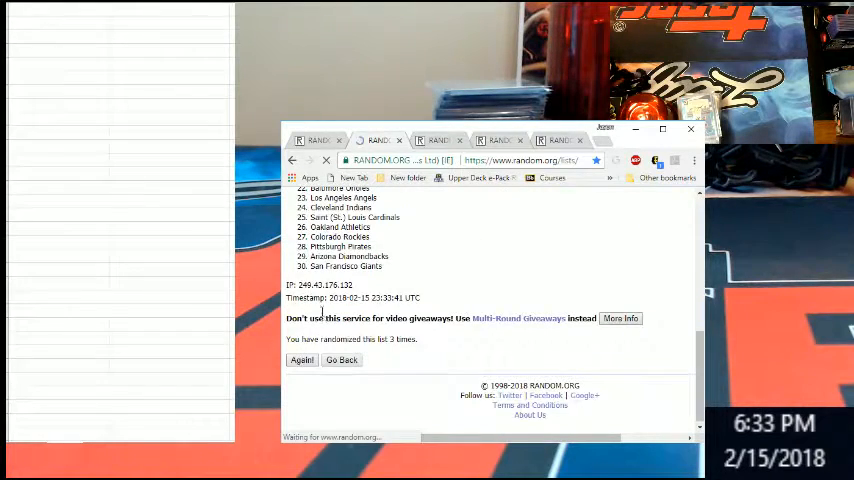
{"action": "left_click", "coordinate": [300, 360]}
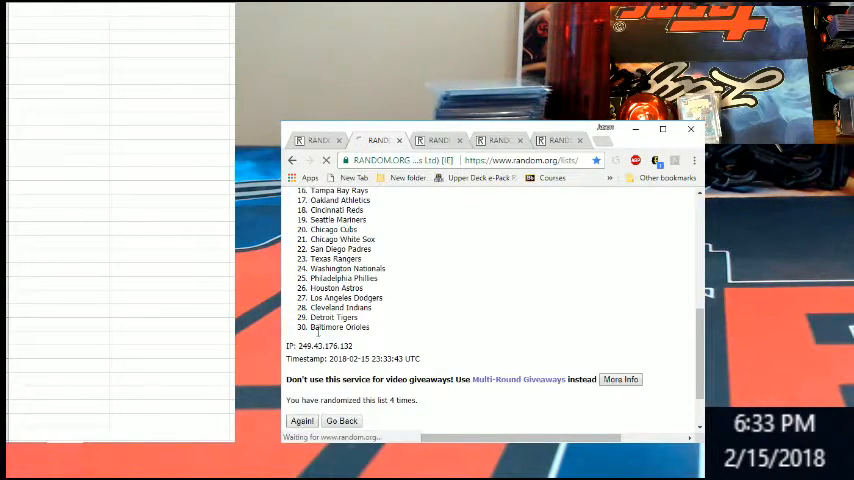
{"action": "left_click", "coordinate": [300, 420]}
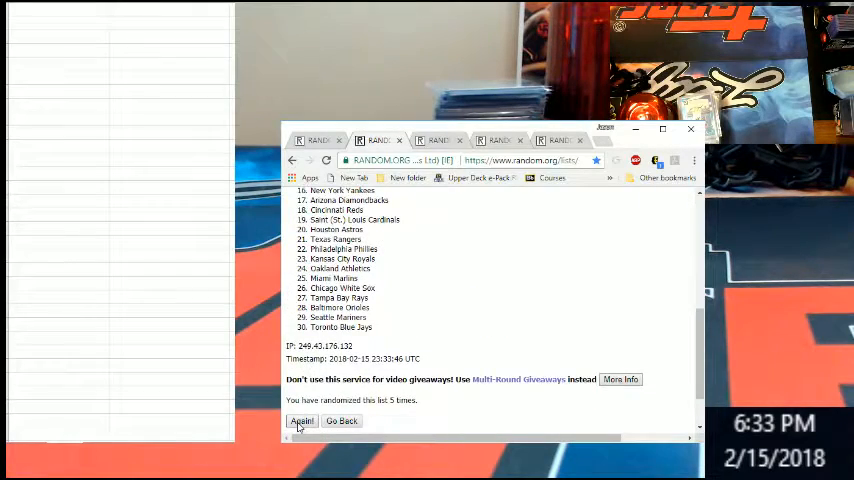
{"action": "left_click", "coordinate": [302, 420]}
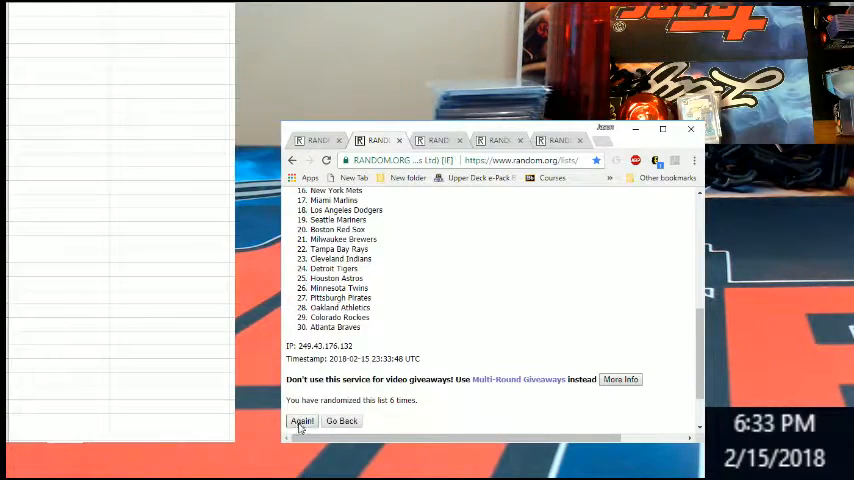
{"action": "left_click", "coordinate": [302, 420]}
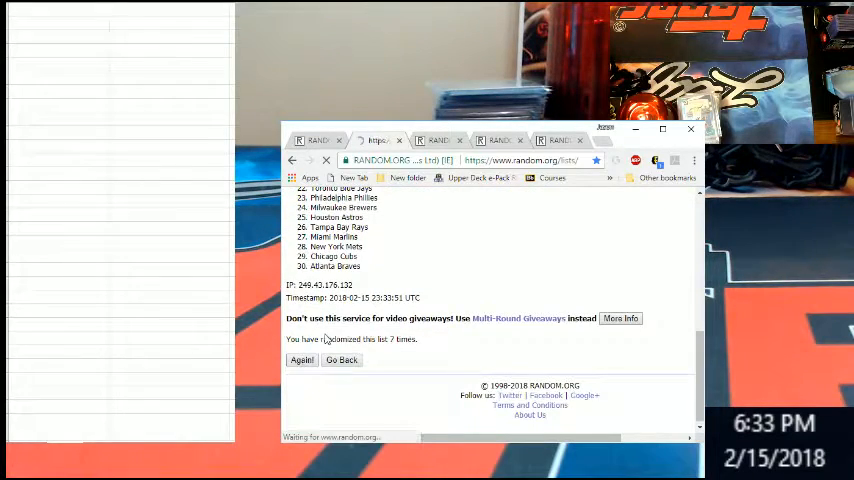
{"action": "left_click", "coordinate": [300, 360]}
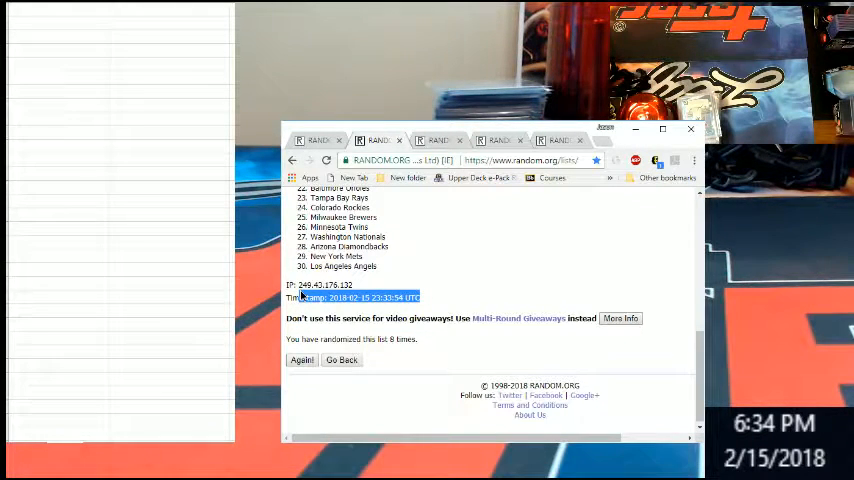
{"action": "scroll", "scroll_direction": "up", "scroll_amount": 3}
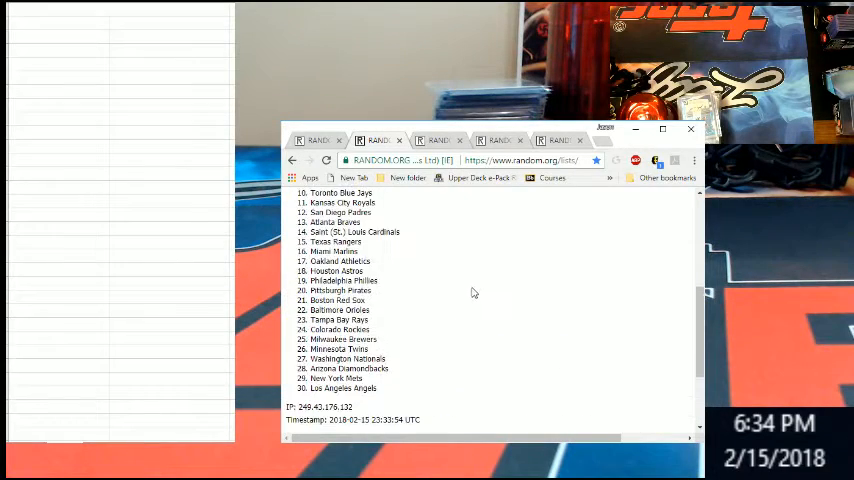
{"action": "scroll", "scroll_direction": "up", "scroll_amount": 3}
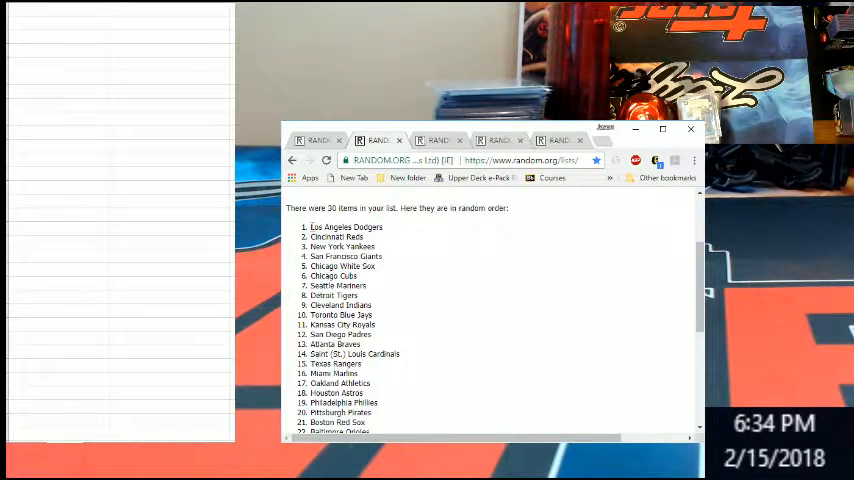
{"action": "scroll", "scroll_direction": "down", "scroll_amount": 3}
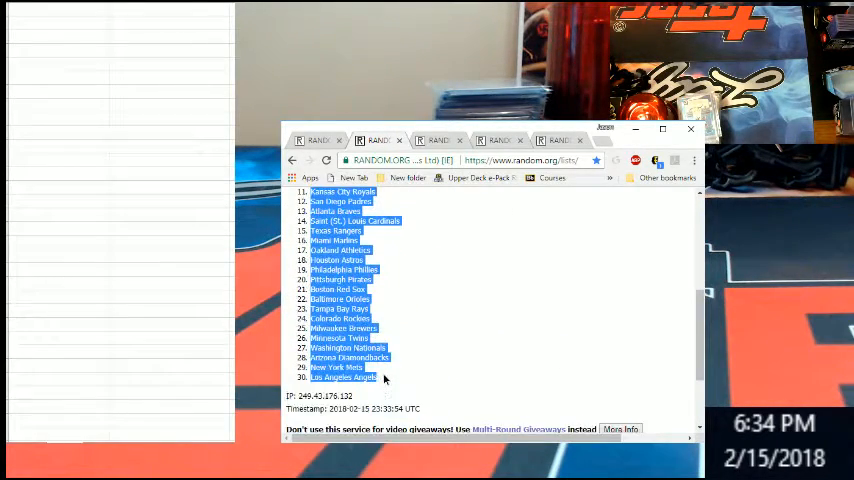
{"action": "mouse_move", "coordinate": [100, 80]}
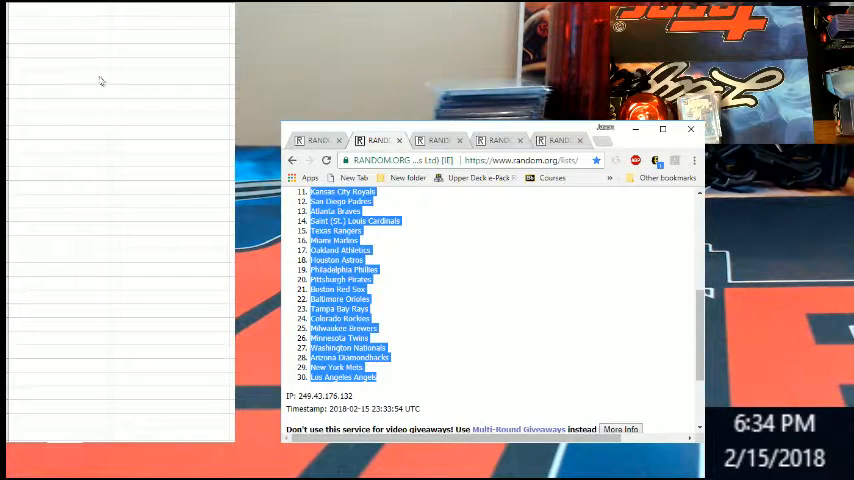
Step: Paste the 30 randomized teams into the first column, Los Angeles Dodgers through Los Angeles Angels
{"action": "left_click", "coordinate": [56, 8]}
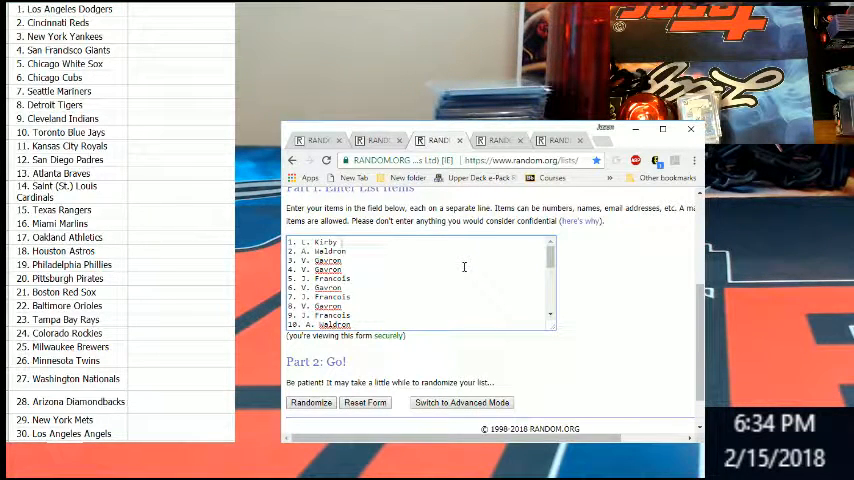
{"action": "mouse_move", "coordinate": [414, 260]}
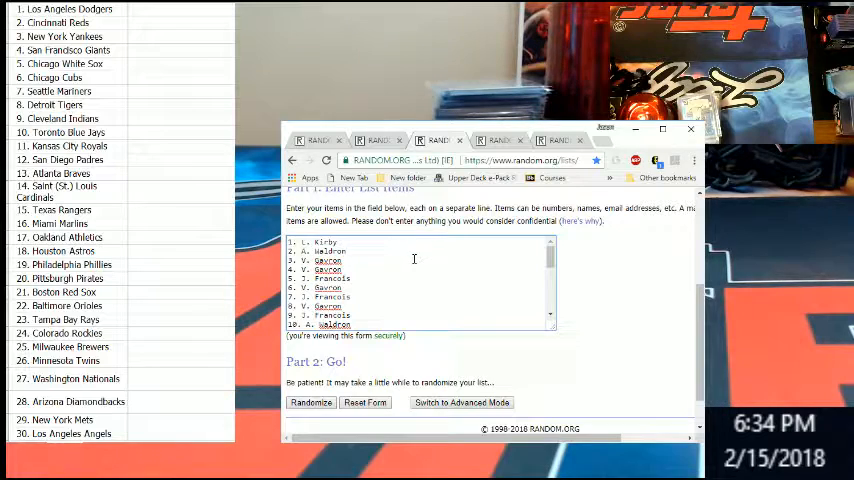
Step: Randomize the list of 30 player names six times in the List Randomizer
{"action": "scroll", "scroll_direction": "down", "scroll_amount": 3}
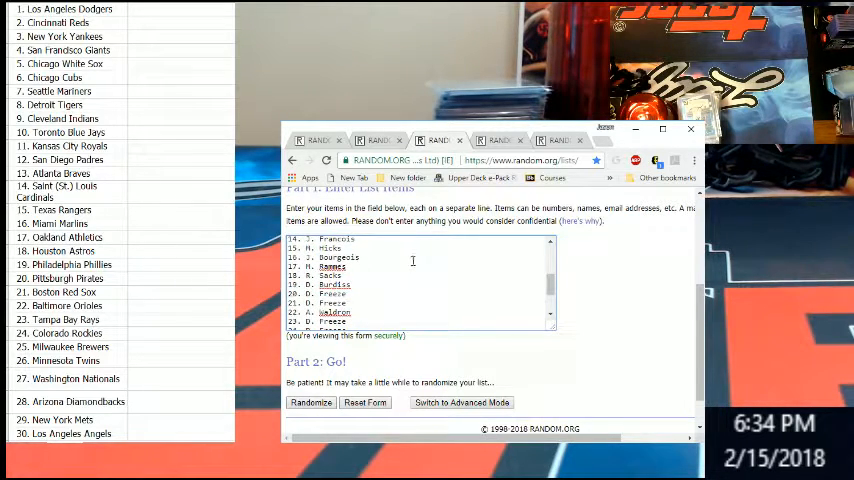
{"action": "scroll", "scroll_direction": "down", "scroll_amount": 3}
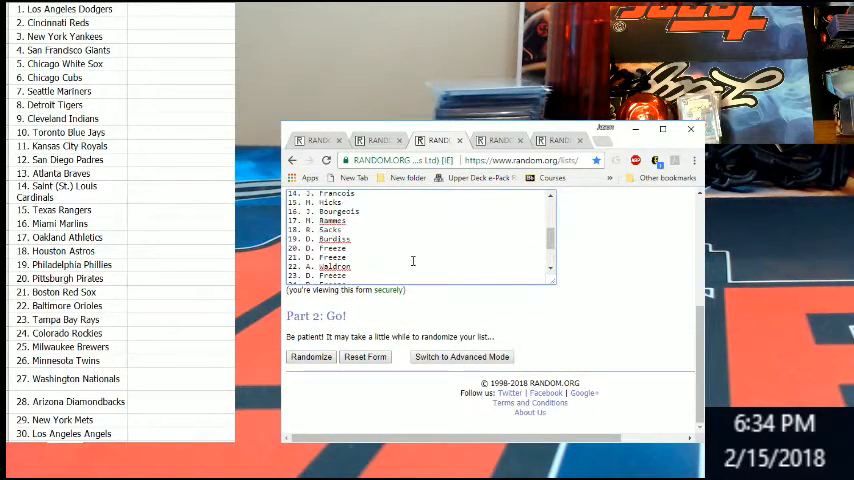
{"action": "scroll", "scroll_direction": "up", "scroll_amount": 3}
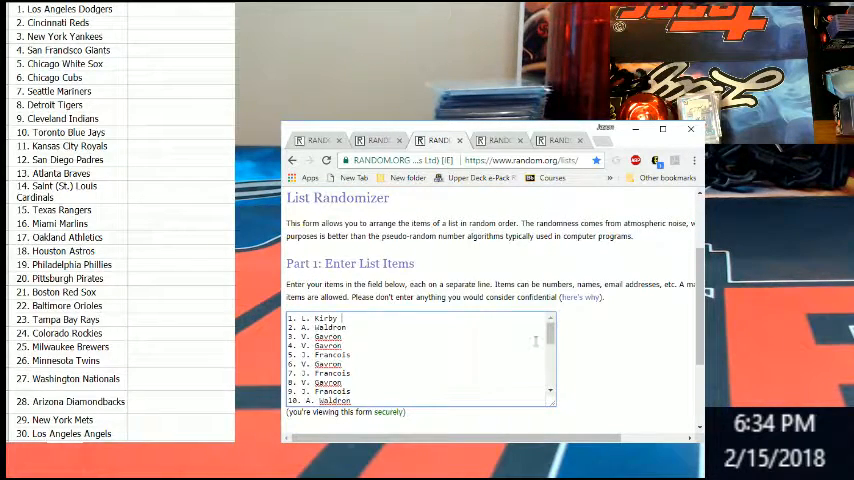
{"action": "scroll", "scroll_direction": "down", "scroll_amount": 3}
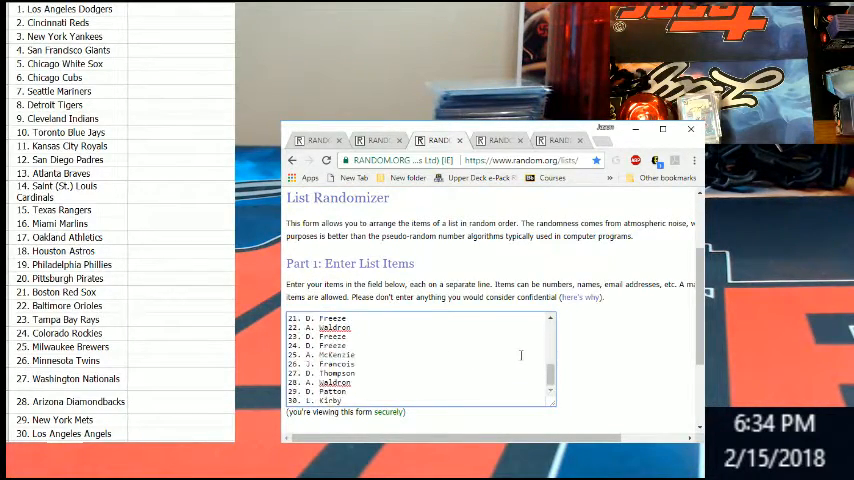
{"action": "scroll", "scroll_direction": "down", "scroll_amount": 3}
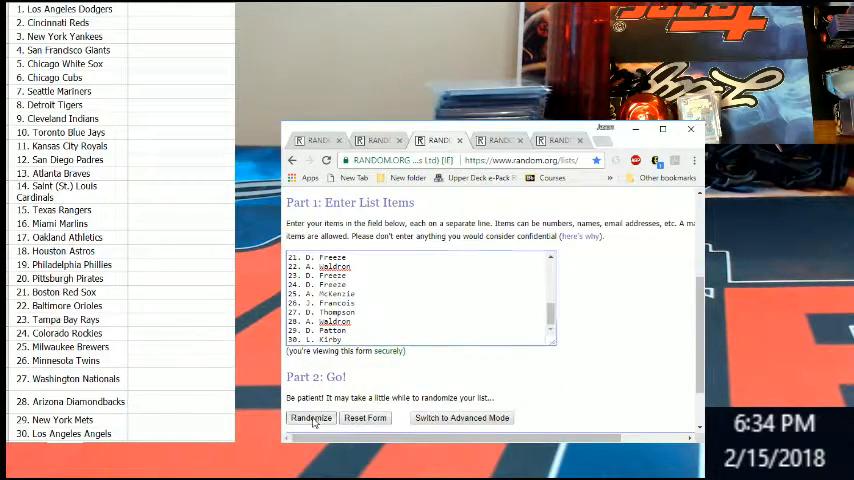
{"action": "left_click", "coordinate": [312, 416]}
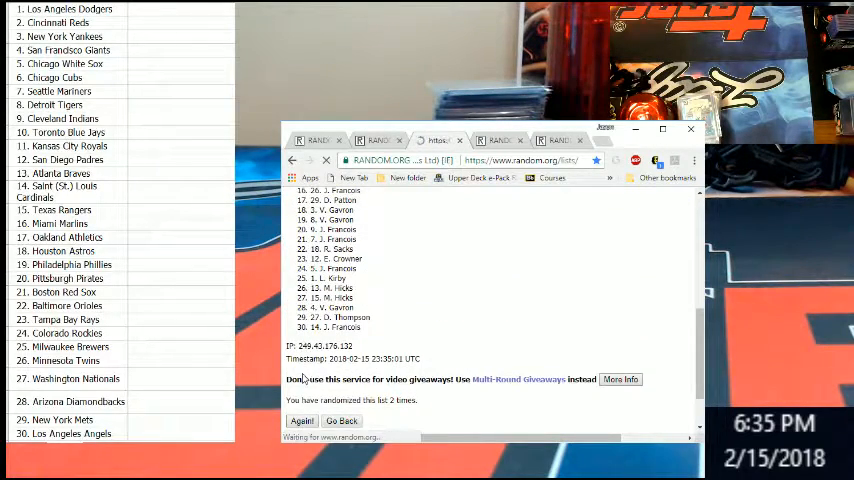
{"action": "left_click", "coordinate": [300, 420]}
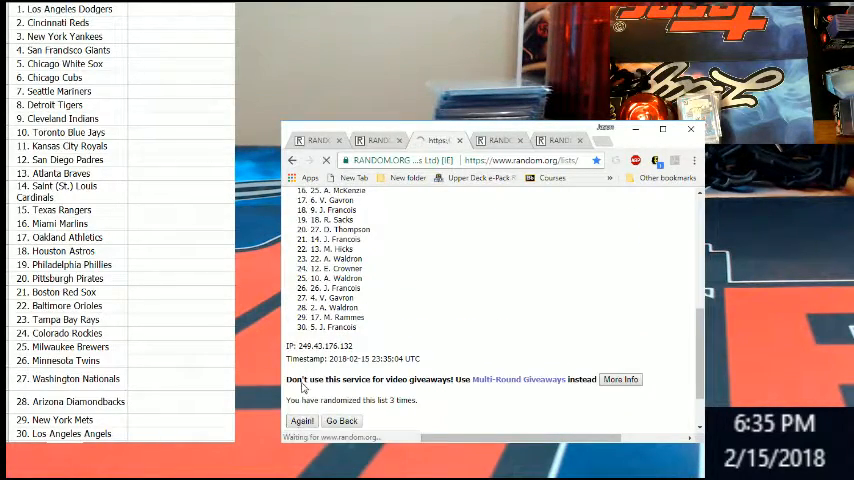
{"action": "left_click", "coordinate": [300, 420]}
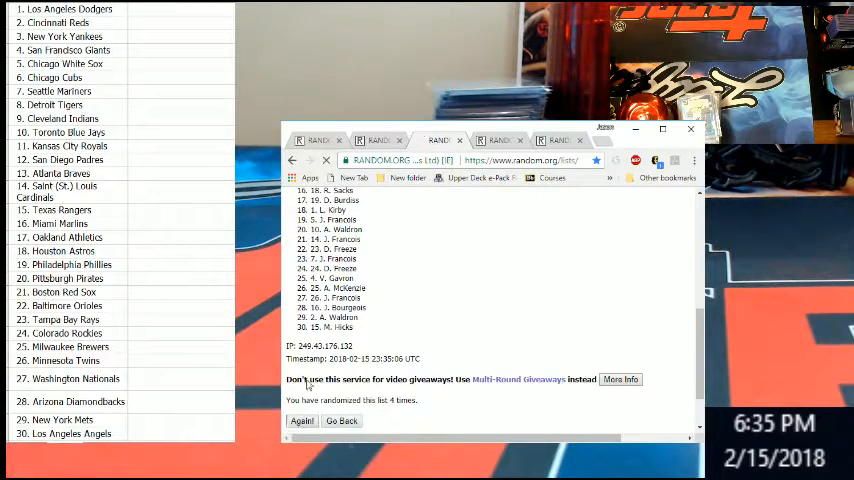
{"action": "left_click", "coordinate": [302, 420]}
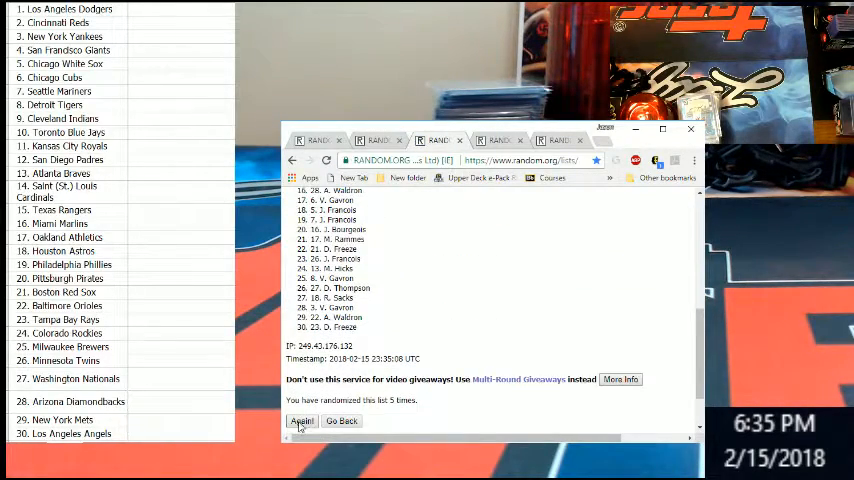
{"action": "left_click", "coordinate": [300, 420]}
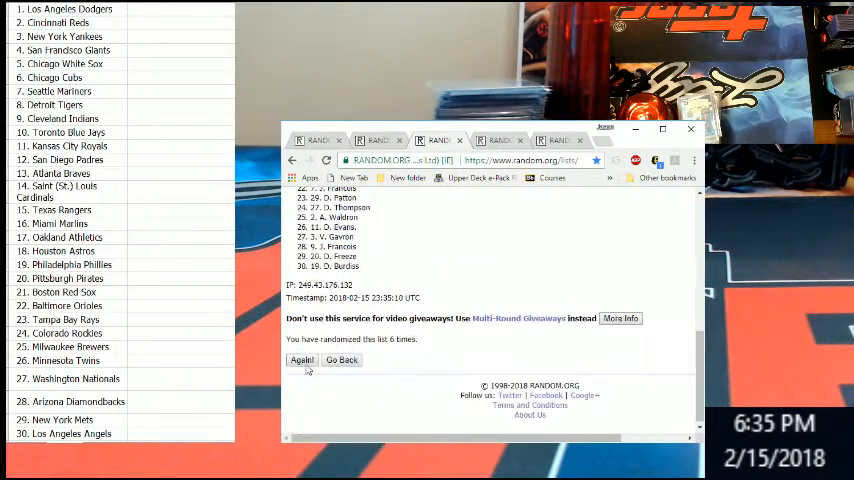
{"action": "left_click", "coordinate": [300, 360]}
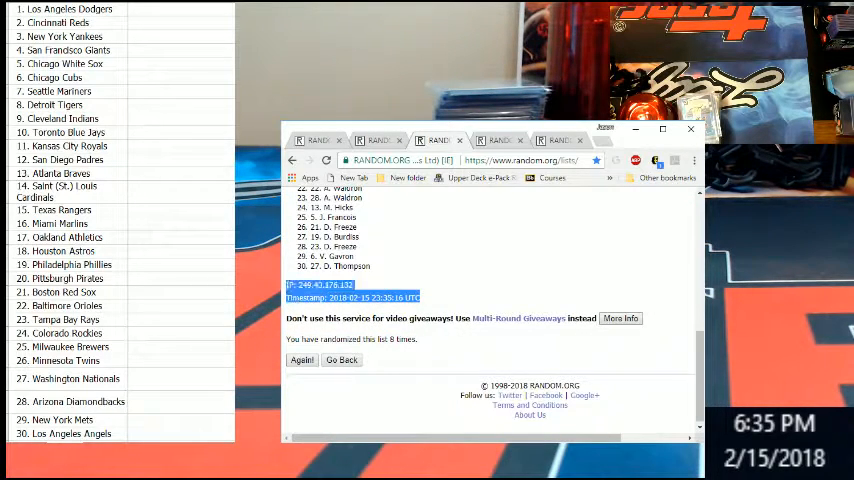
Step: Select the final shuffled 30-name order for copying
{"action": "left_click", "coordinate": [300, 360]}
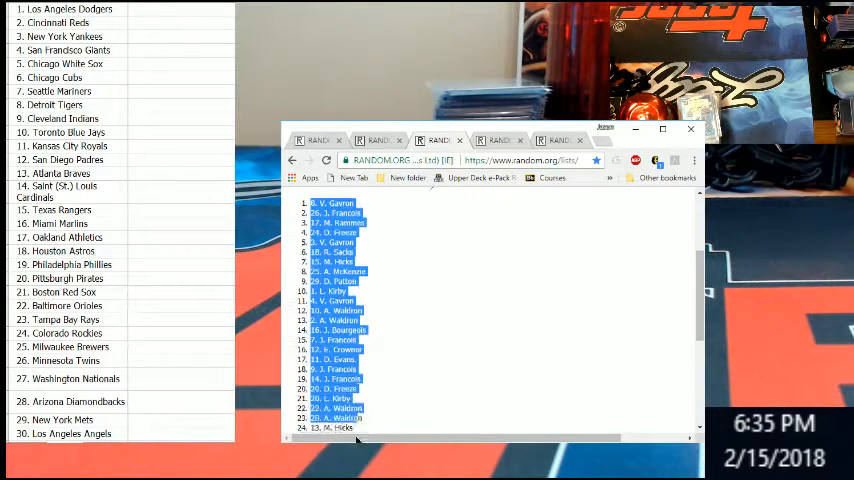
{"action": "scroll", "scroll_direction": "down", "scroll_amount": 3}
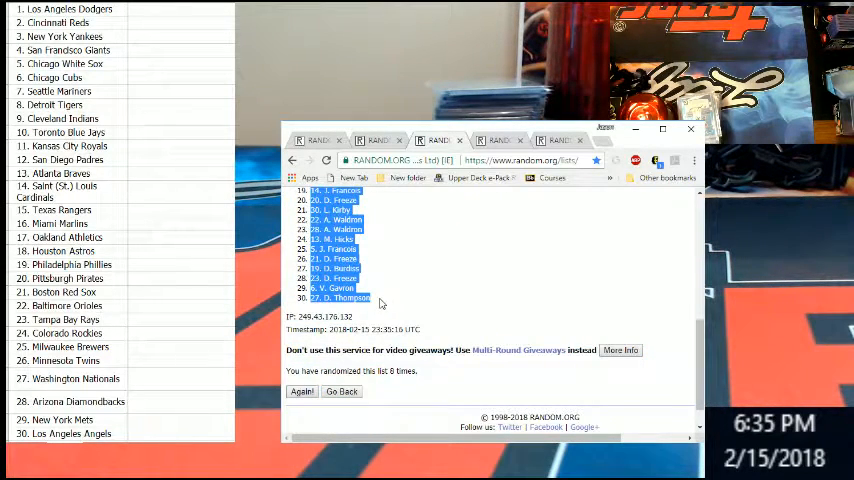
{"action": "mouse_move", "coordinate": [172, 16]}
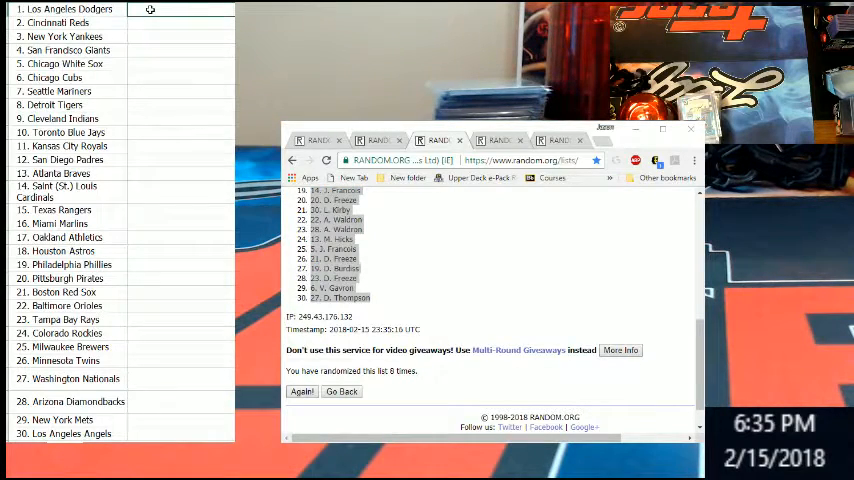
Step: Paste the 30 randomized player names into the second column beside the teams
{"action": "left_click", "coordinate": [302, 392]}
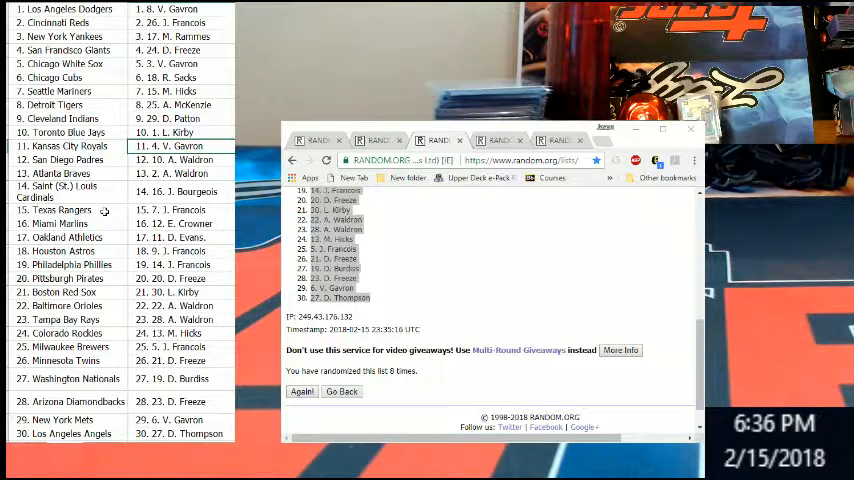
{"action": "mouse_move", "coordinate": [100, 228]}
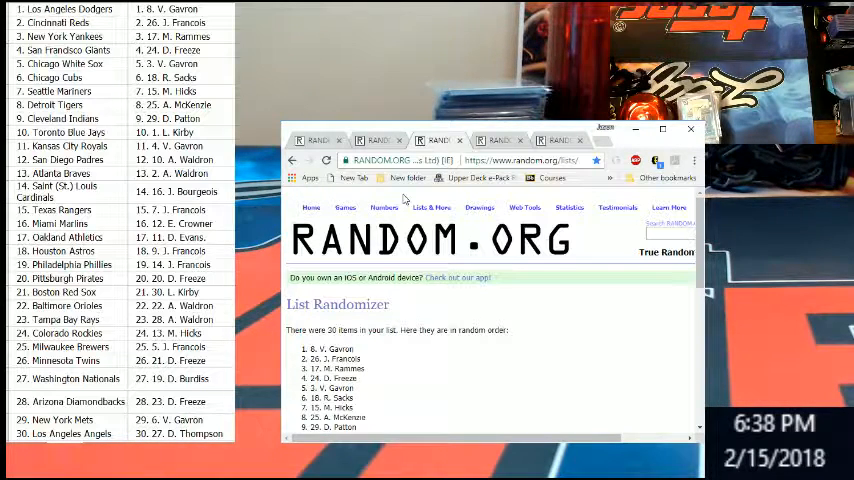
{"action": "mouse_move", "coordinate": [524, 336]}
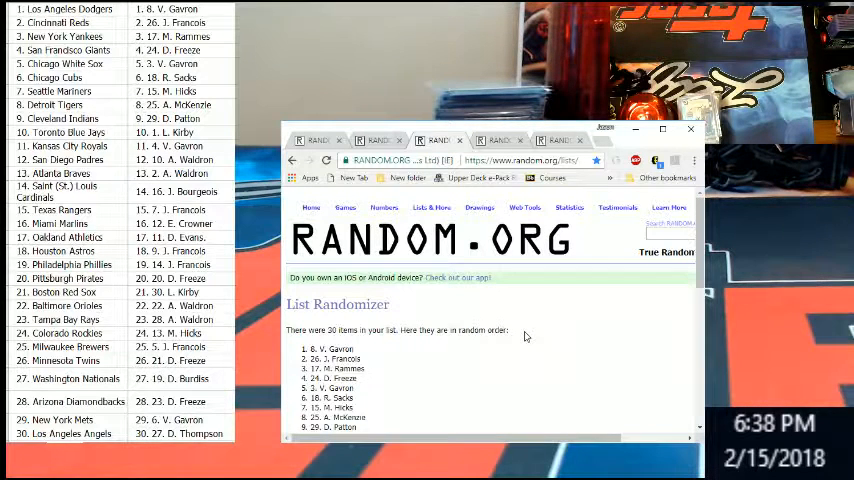